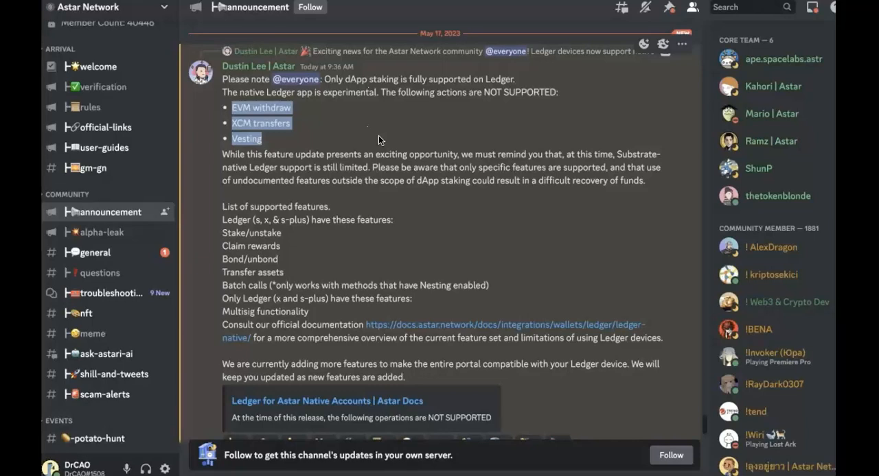
mouse_move(439, 211)
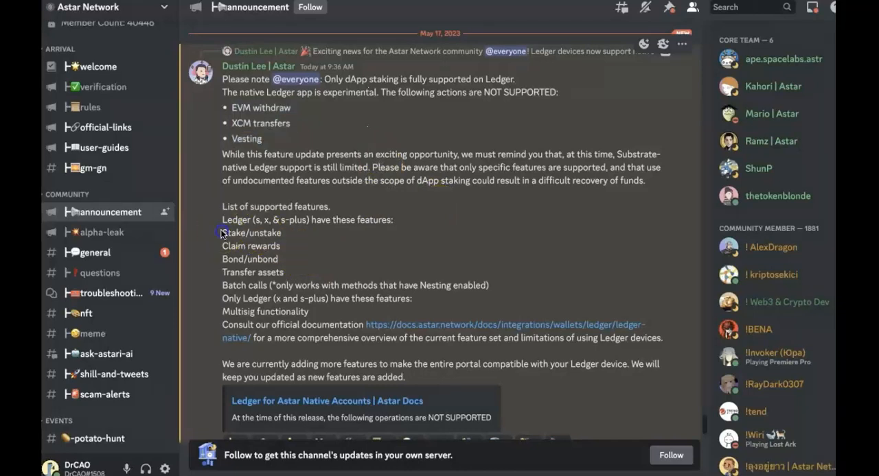
Highlight the supported Ledger staking features listed in the announcement
drag(222, 233, 280, 260)
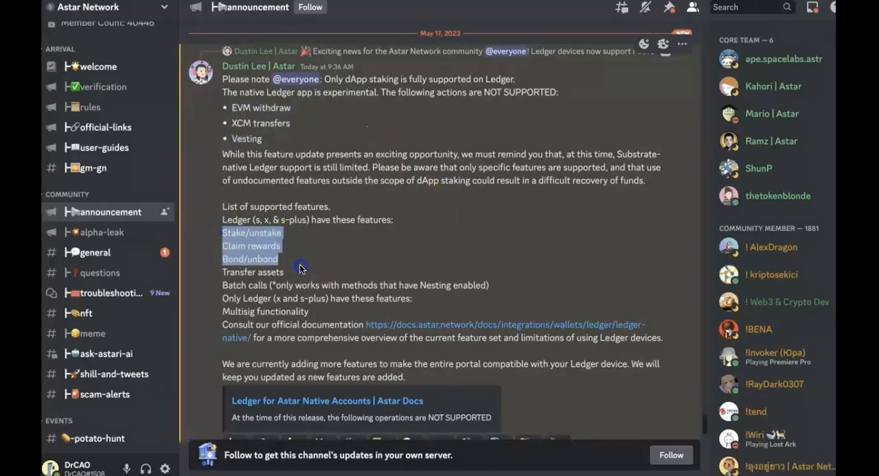
drag(300, 268, 381, 296)
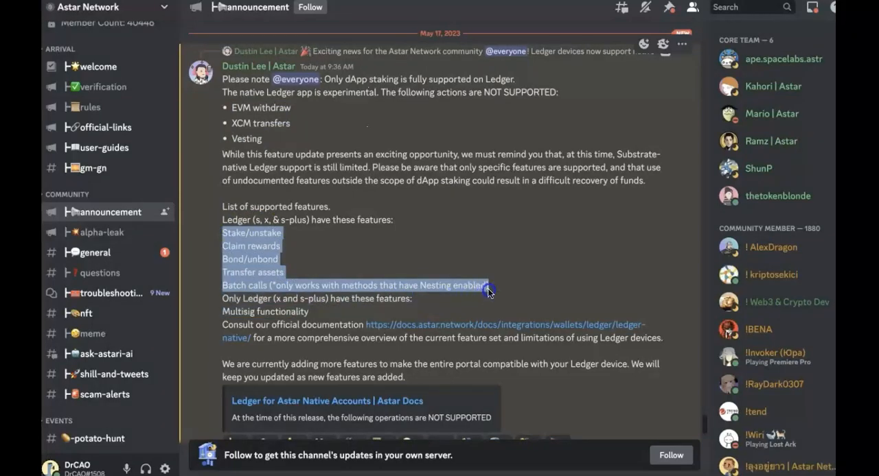
mouse_move(526, 288)
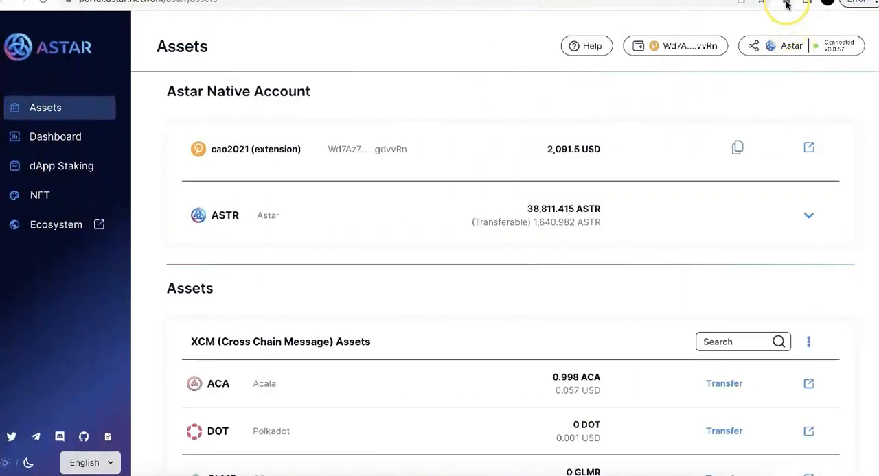
Enable 'This is a Ledger account' in the wallet list and connect the Nano S Plus via HID
click(674, 46)
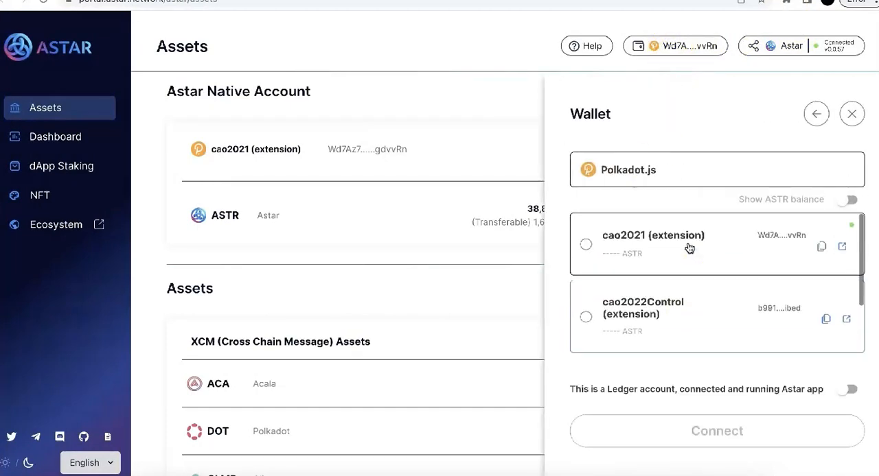
mouse_move(738, 390)
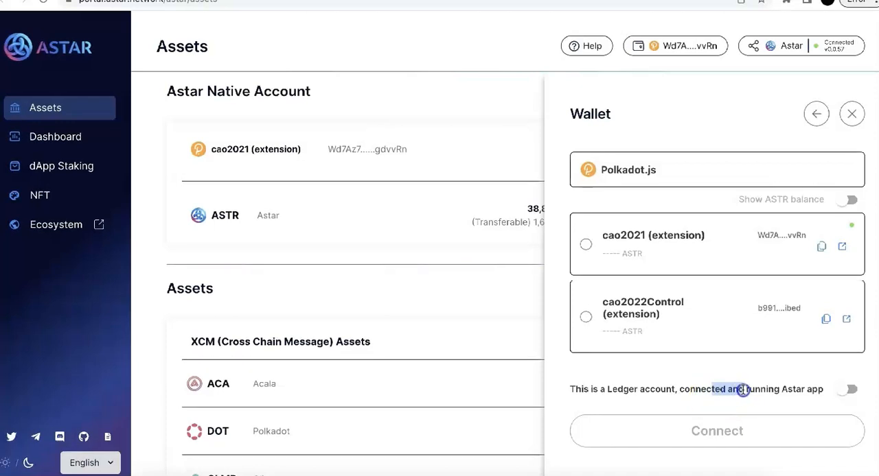
click(847, 390)
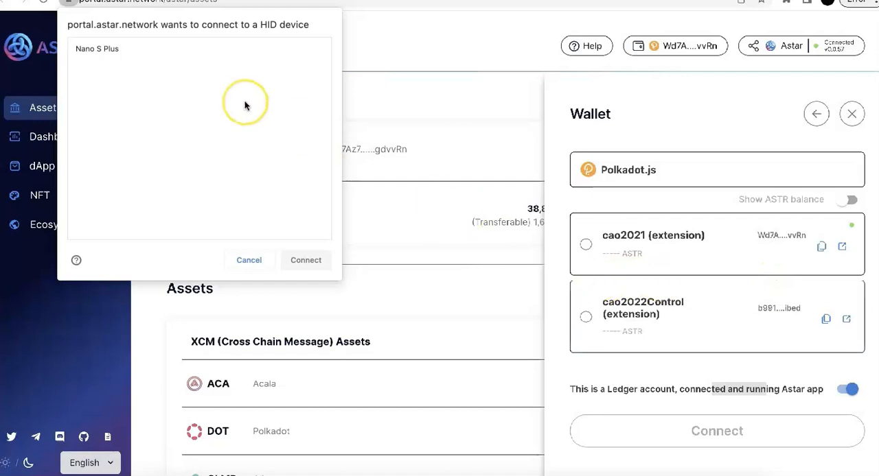
click(97, 48)
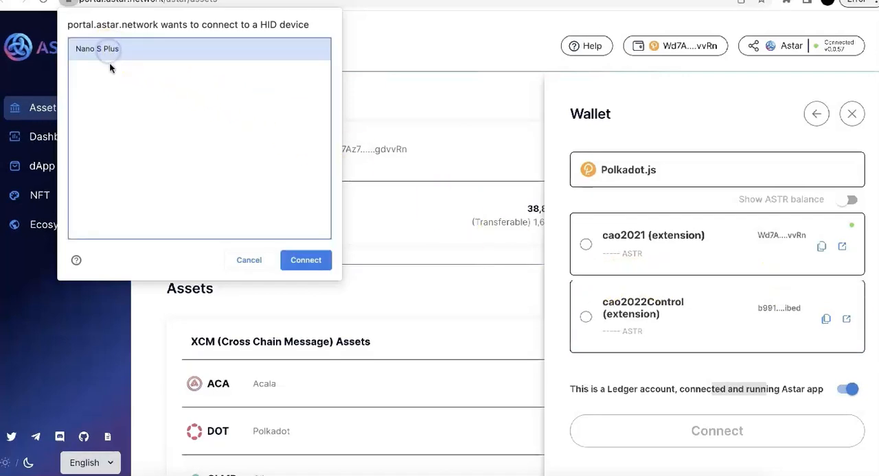
click(305, 260)
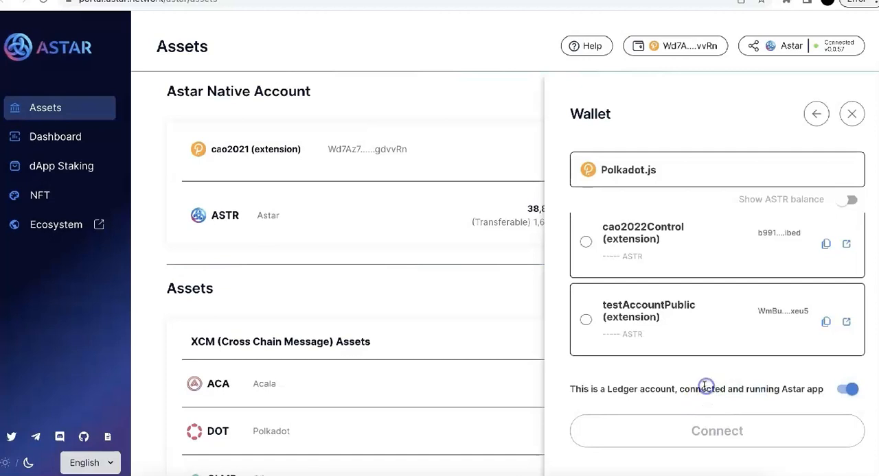
mouse_move(788, 7)
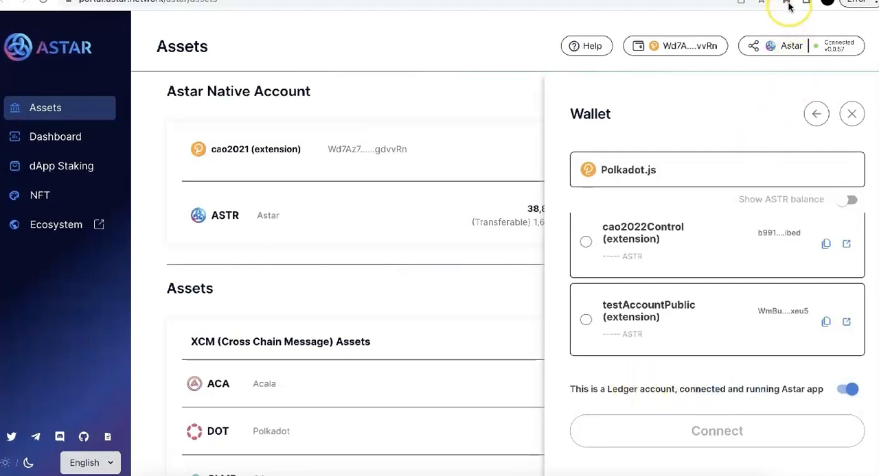
Import a Ledger account on Astar Network named ledgerAstarCAO in the polkadot{.js} extension
click(787, 5)
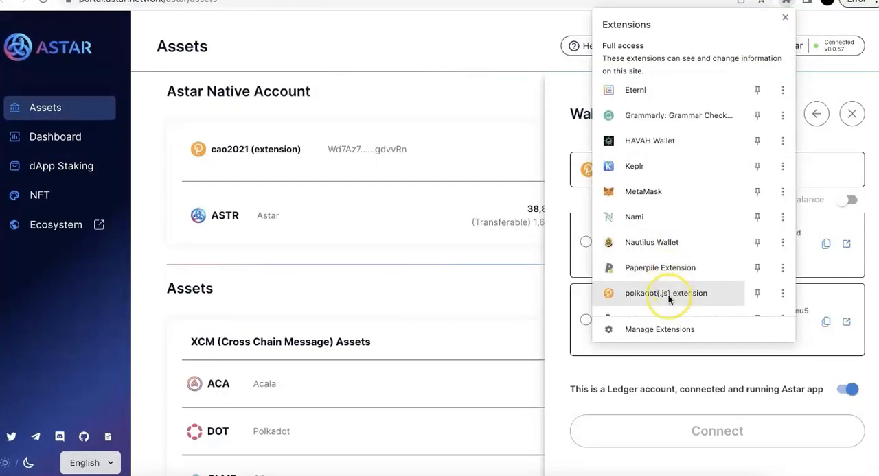
click(667, 293)
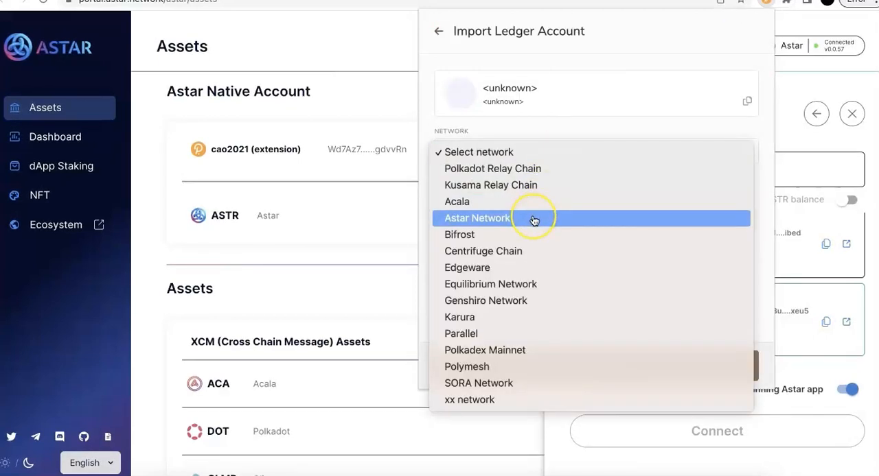
click(476, 219)
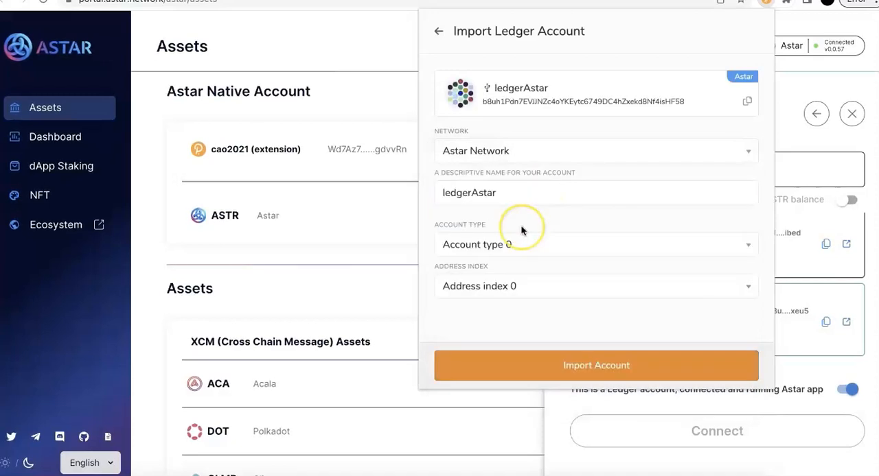
text(CAO)
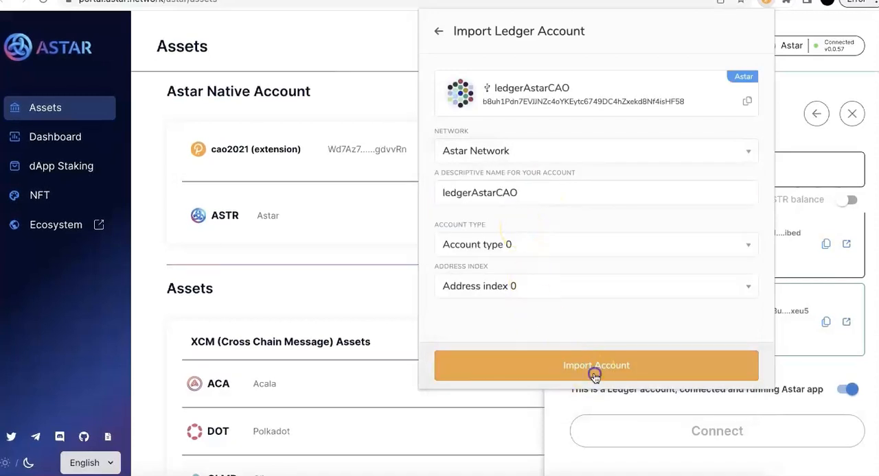
click(596, 365)
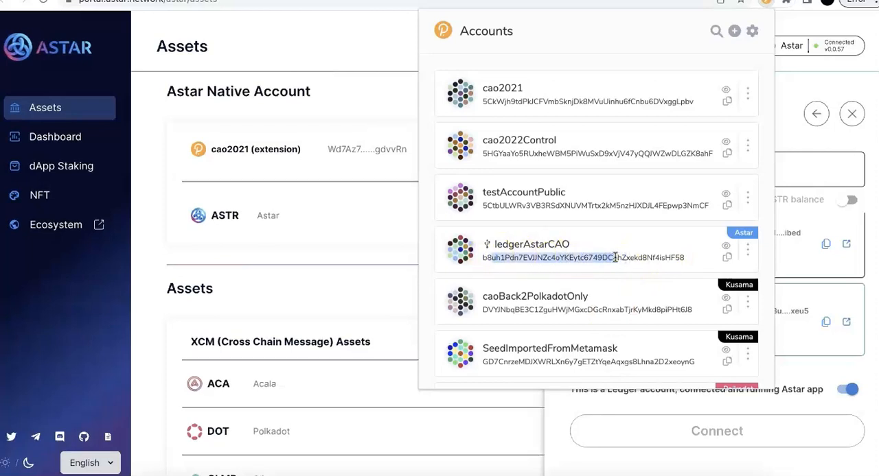
mouse_move(768, 68)
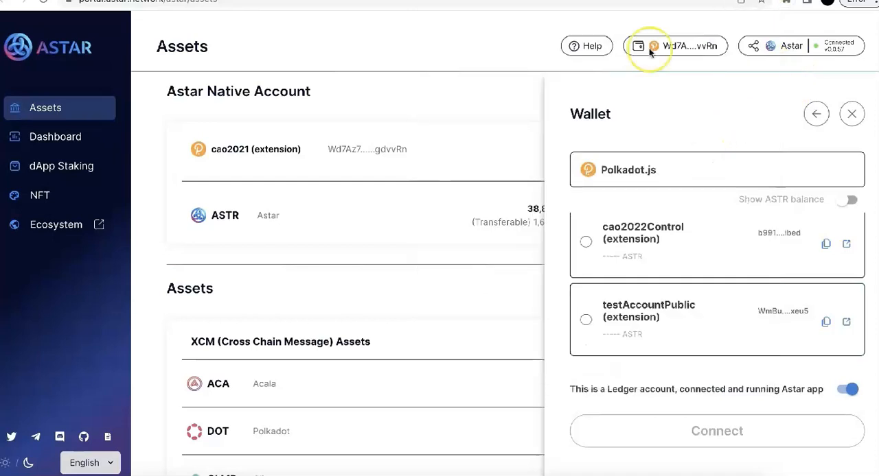
Connect the ledgerAstarCAO account to the portal as a Ledger account
click(852, 113)
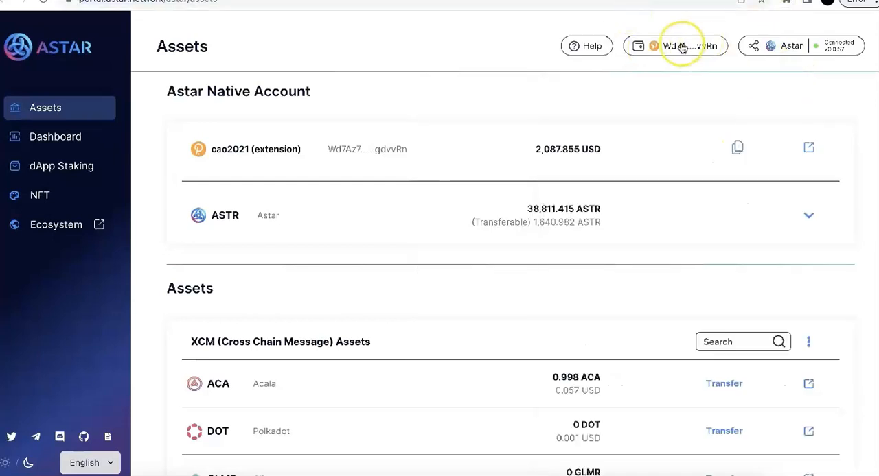
click(680, 45)
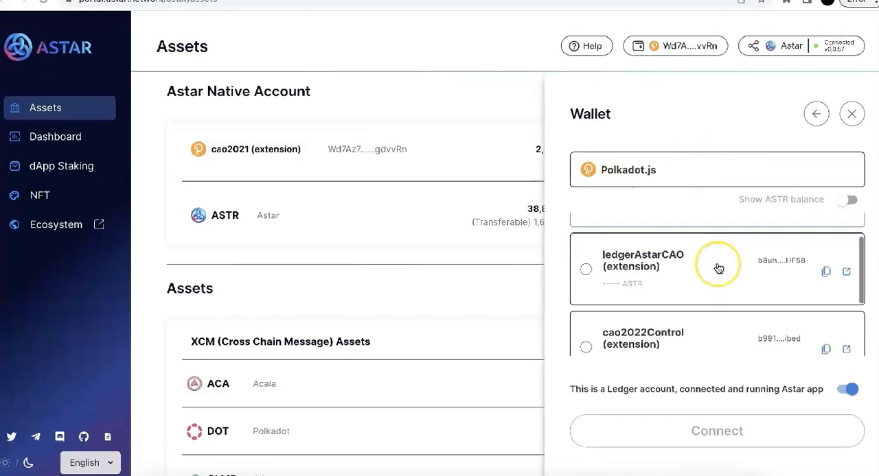
click(586, 269)
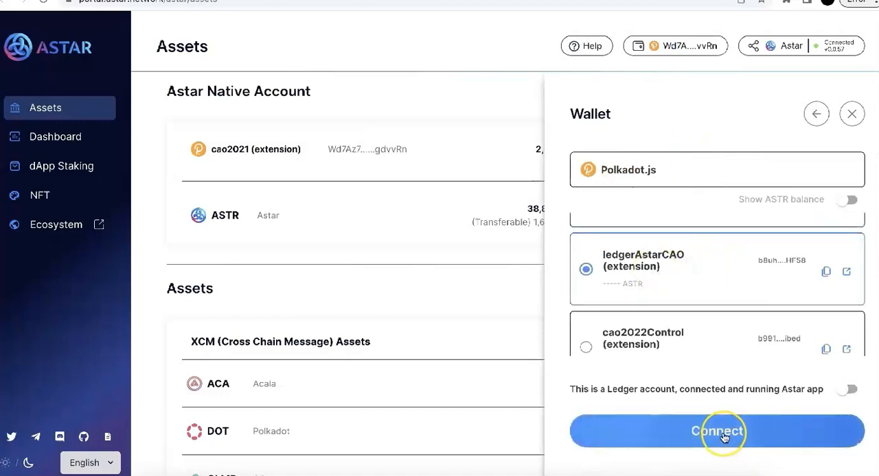
click(847, 389)
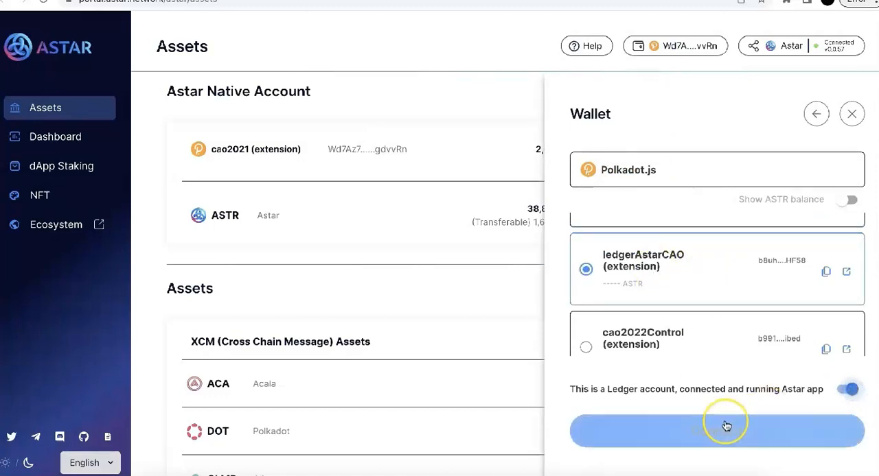
click(716, 432)
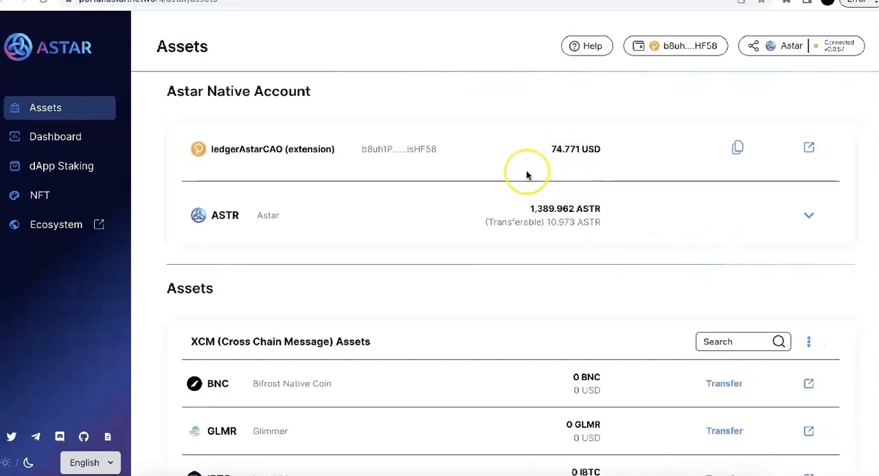
mouse_move(808, 215)
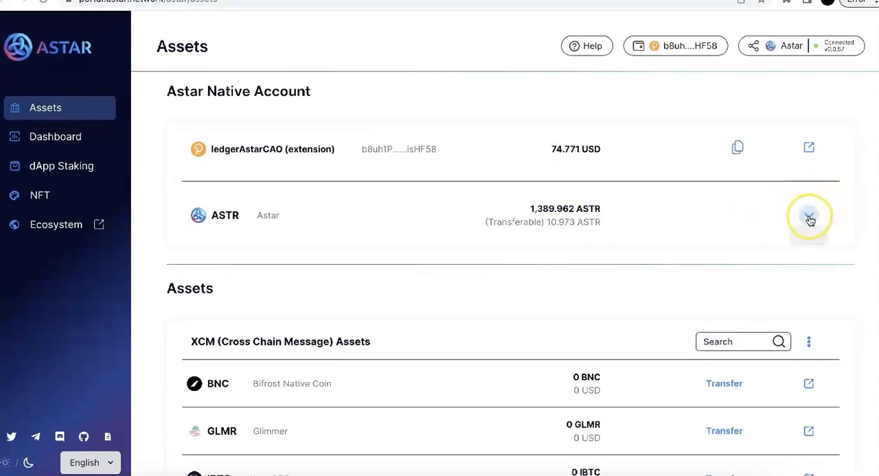
Expand the ASTR balance breakdown and copy the ledger account's address
click(809, 219)
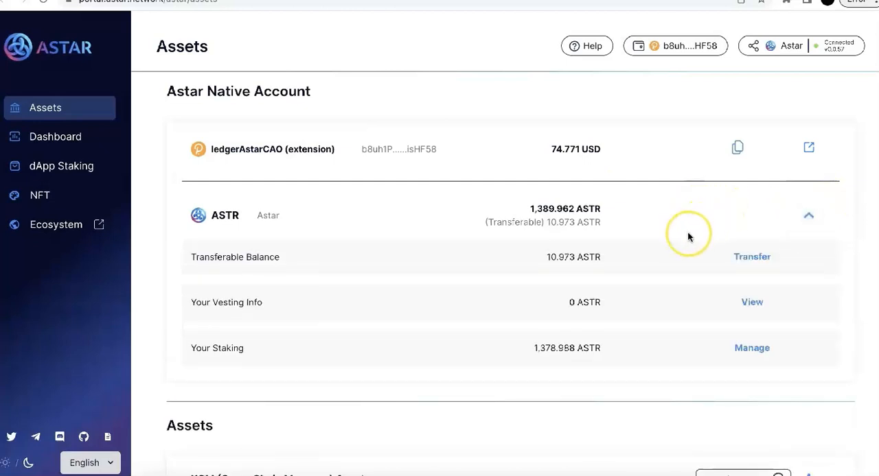
mouse_move(576, 189)
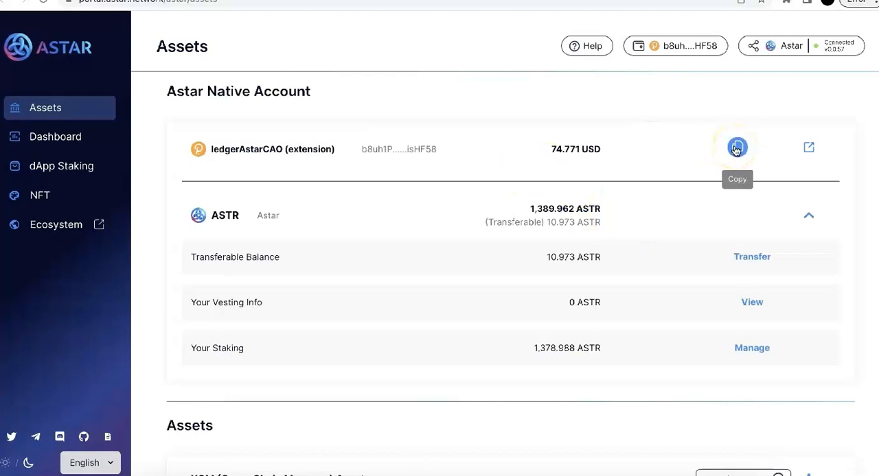
click(736, 148)
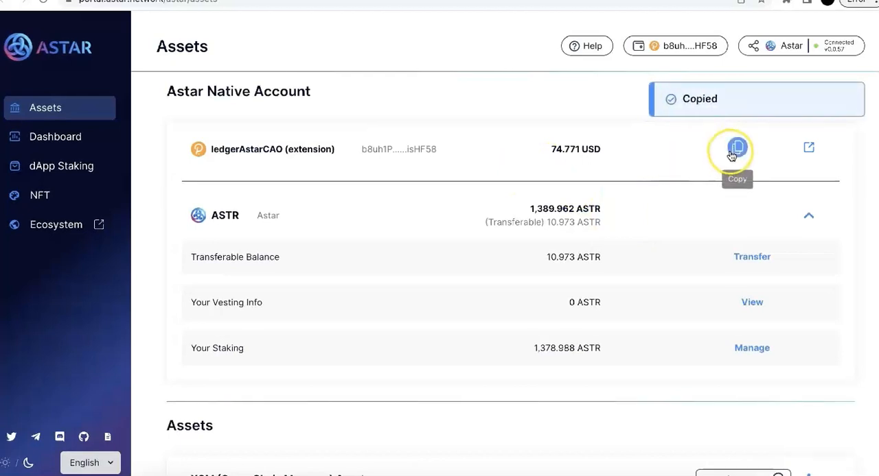
click(675, 46)
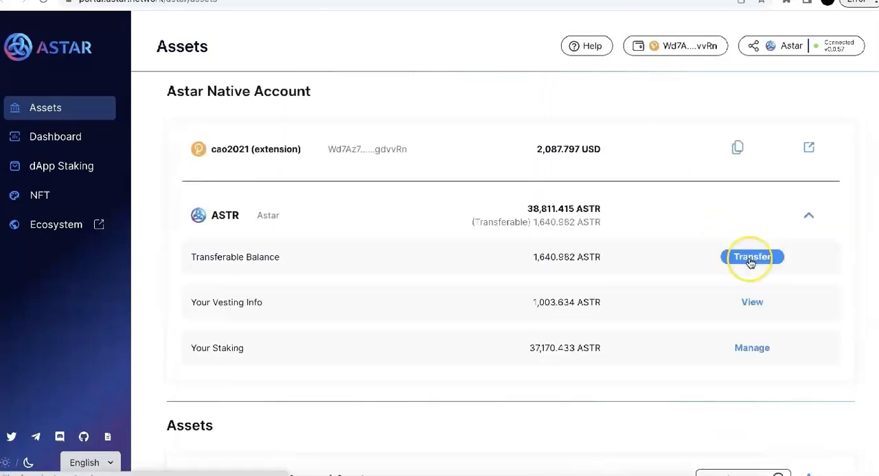
Transfer 200 ASTR from cao2021 to the ledger account's address
click(752, 257)
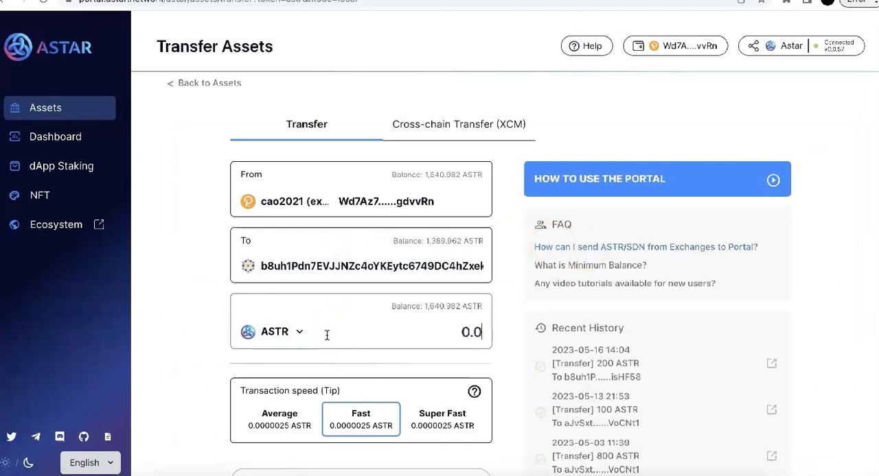
text(200)
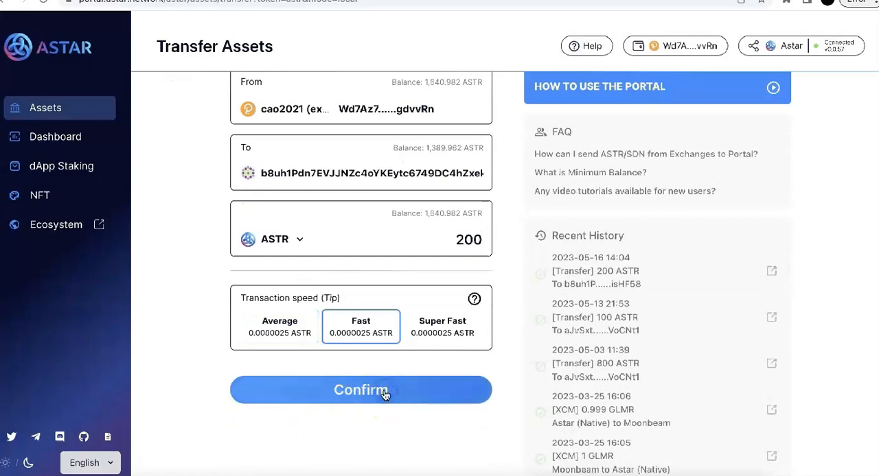
click(360, 390)
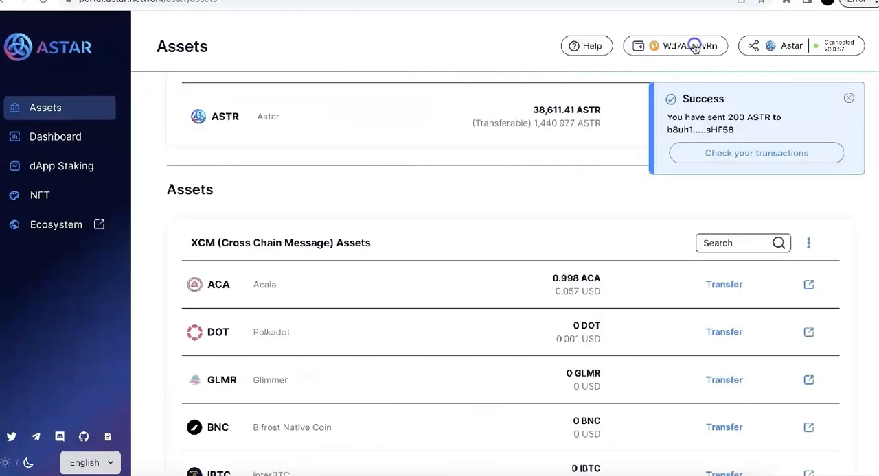
click(675, 45)
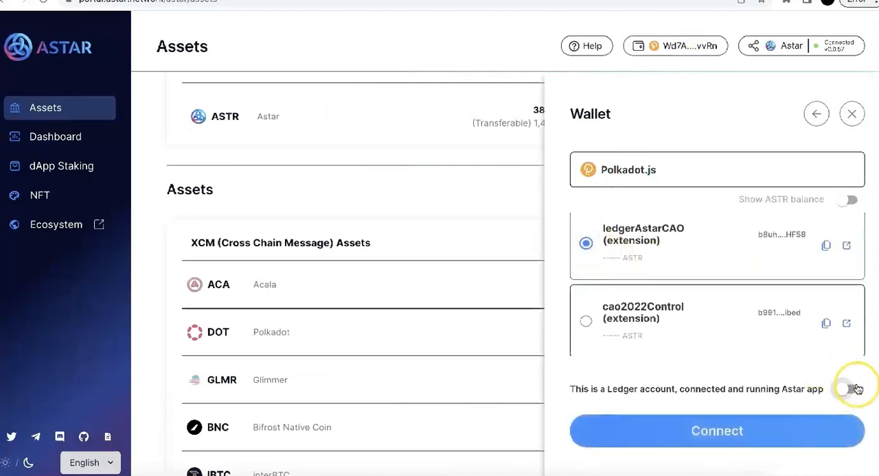
Connect ledgerAstarCAO and send 10 ASTR to cao2021, signing on the Ledger
click(717, 431)
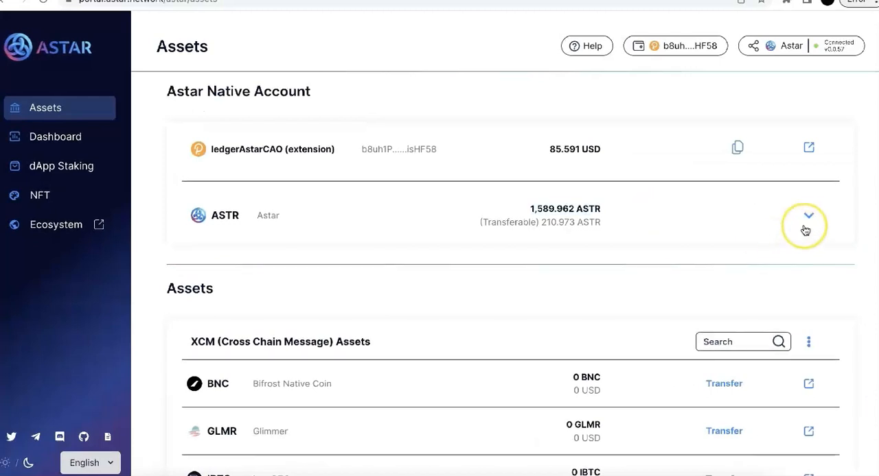
click(808, 215)
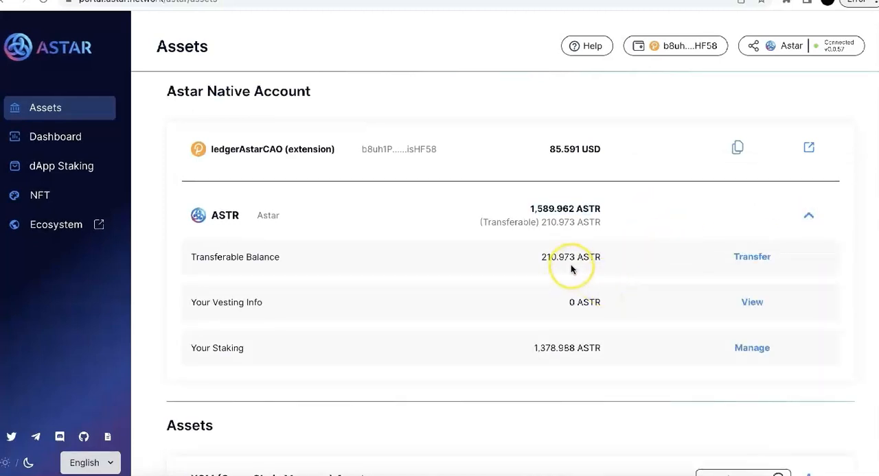
click(751, 256)
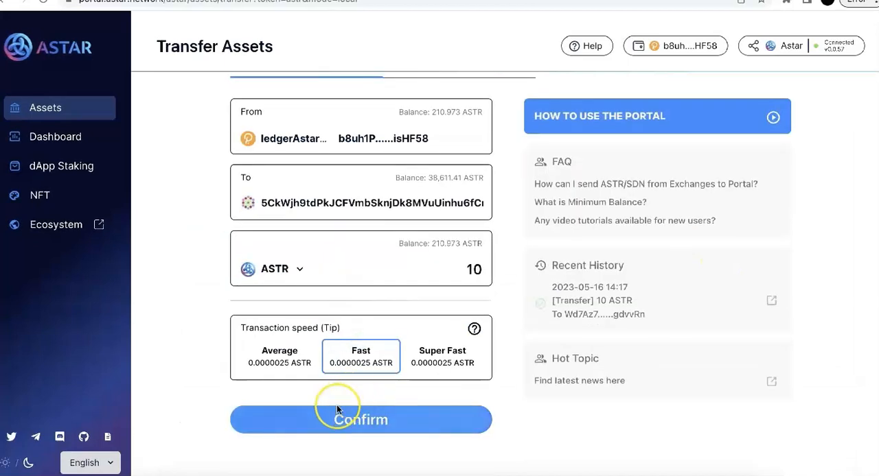
click(361, 419)
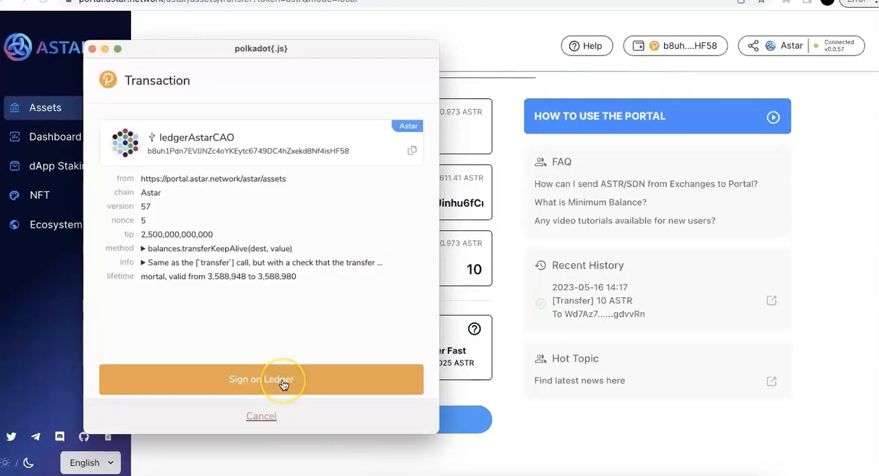
click(260, 380)
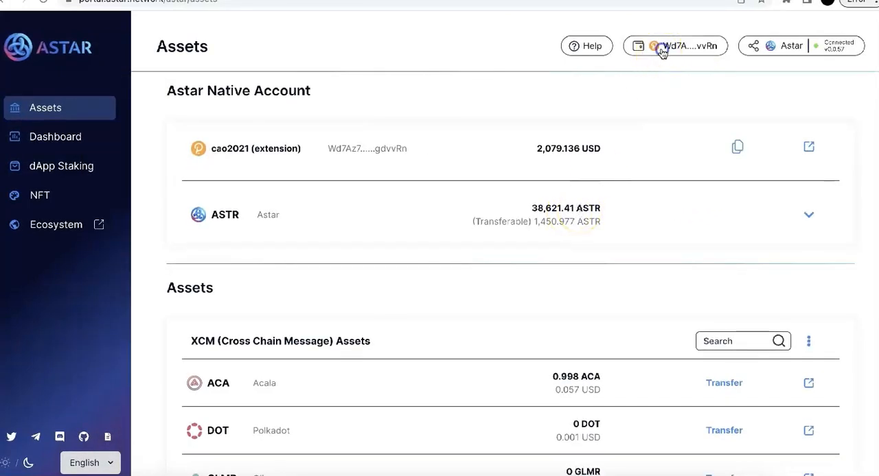
Switch the wallet back to the ledgerAstarCAO account
click(675, 45)
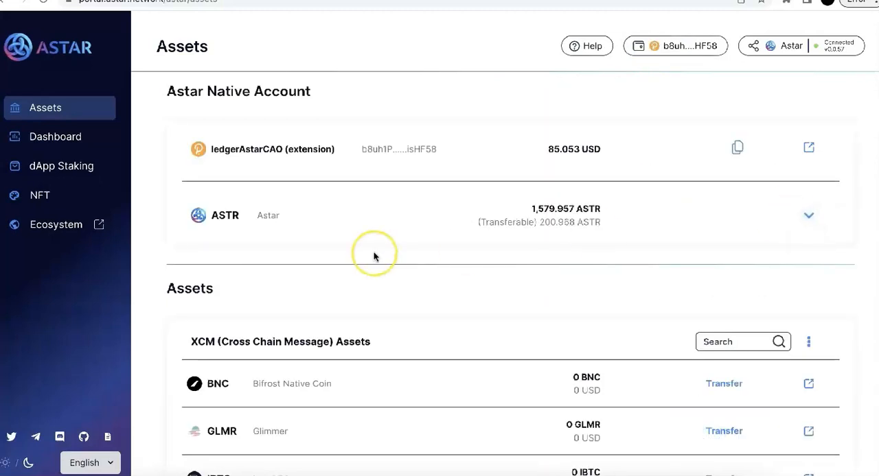
click(61, 165)
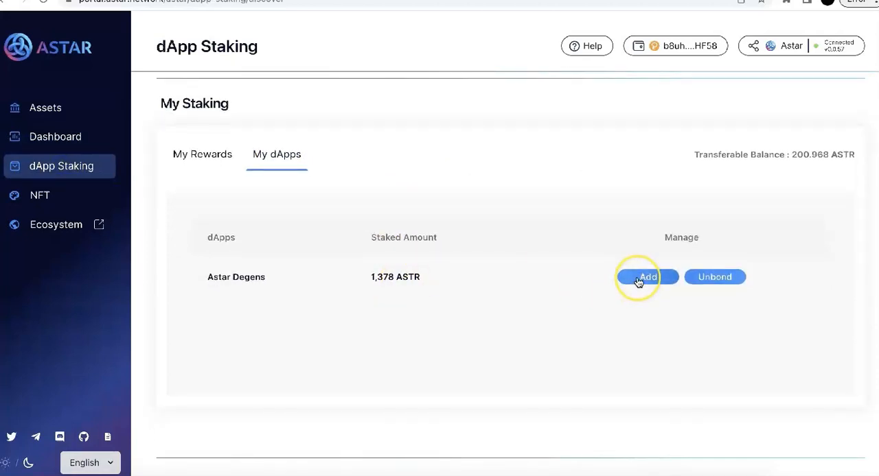
Stake 190 ASTR to Astar Degens from the ledger account, signing on the Ledger
click(646, 277)
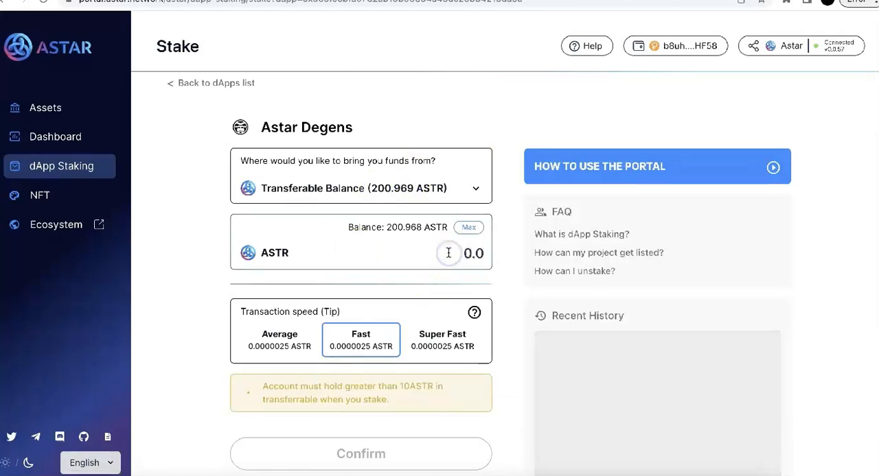
text(190)
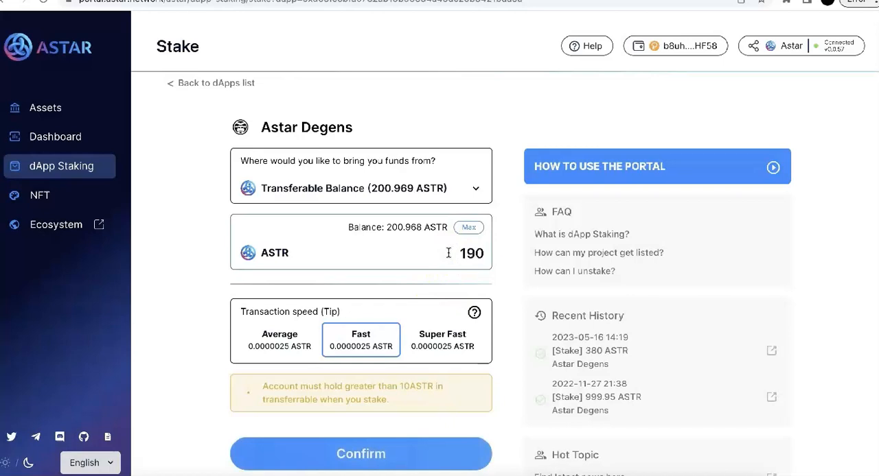
click(360, 454)
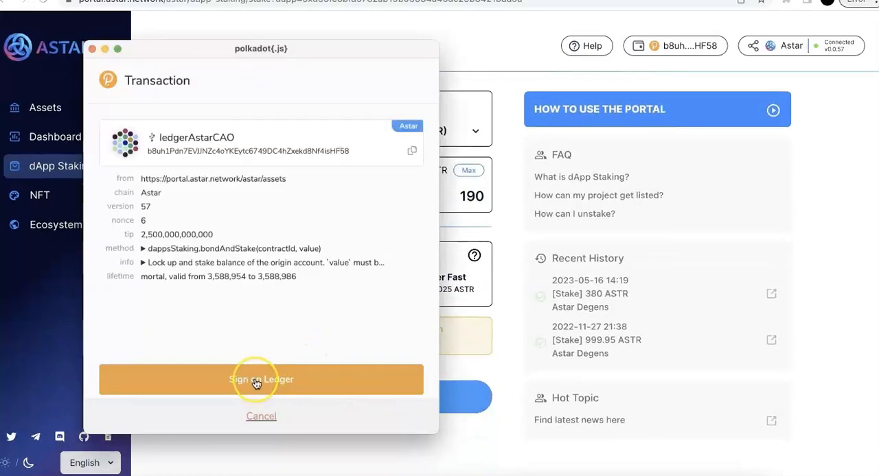
click(260, 379)
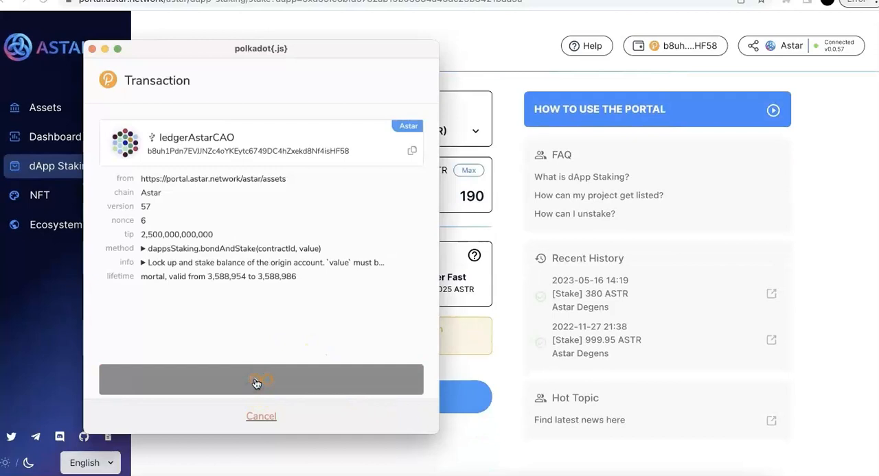
click(261, 380)
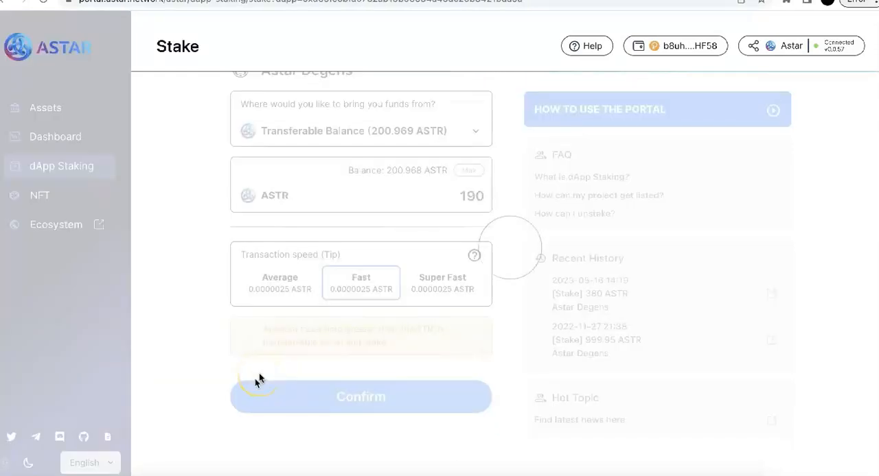
click(360, 396)
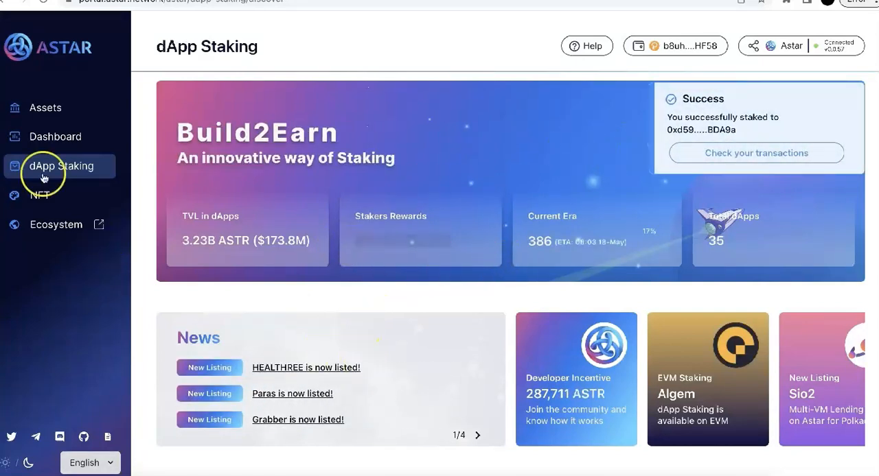
Check the remaining 10.95 ASTR on Assets and return to dApp Staking
click(45, 107)
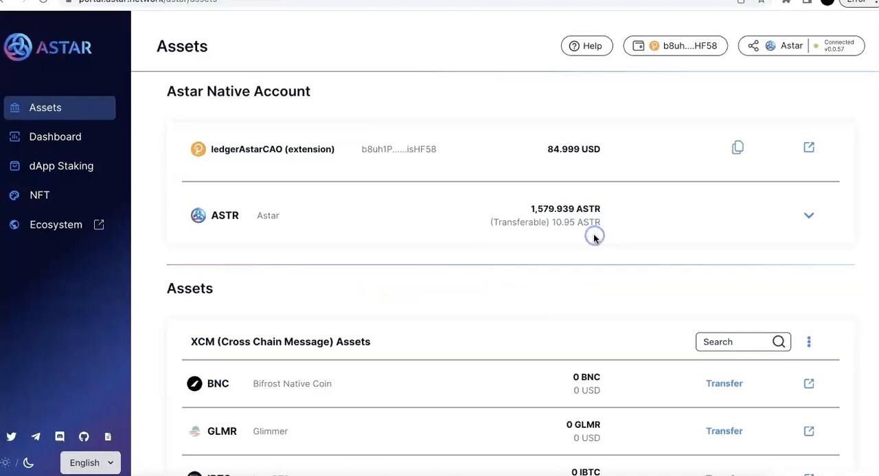
mouse_move(77, 179)
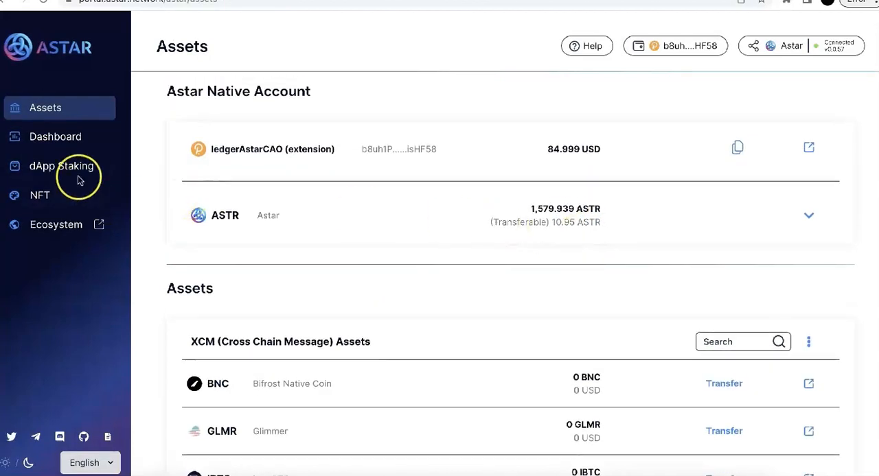
click(60, 167)
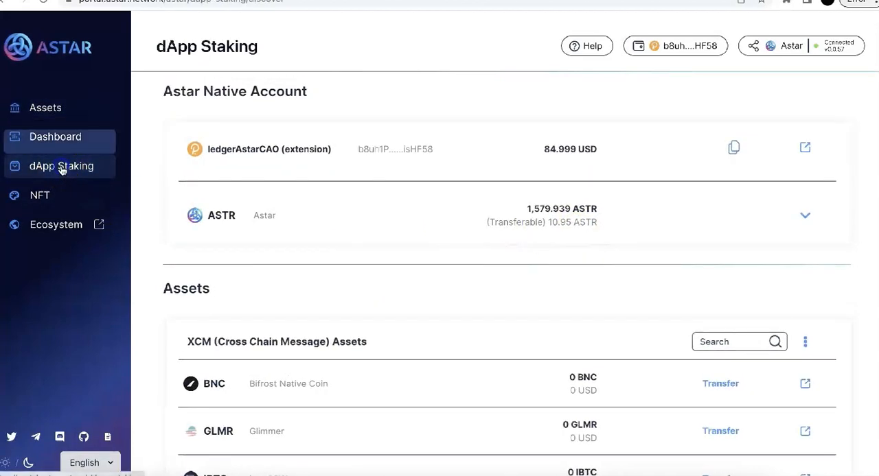